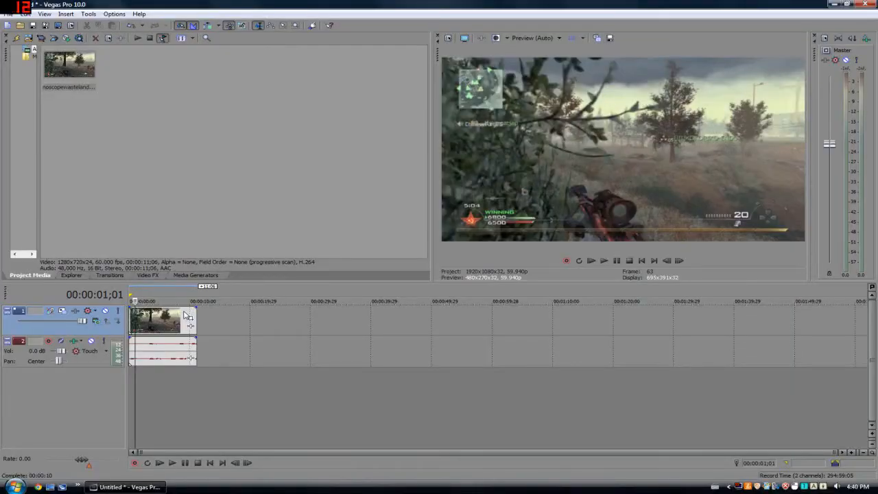
mouse_move(184, 330)
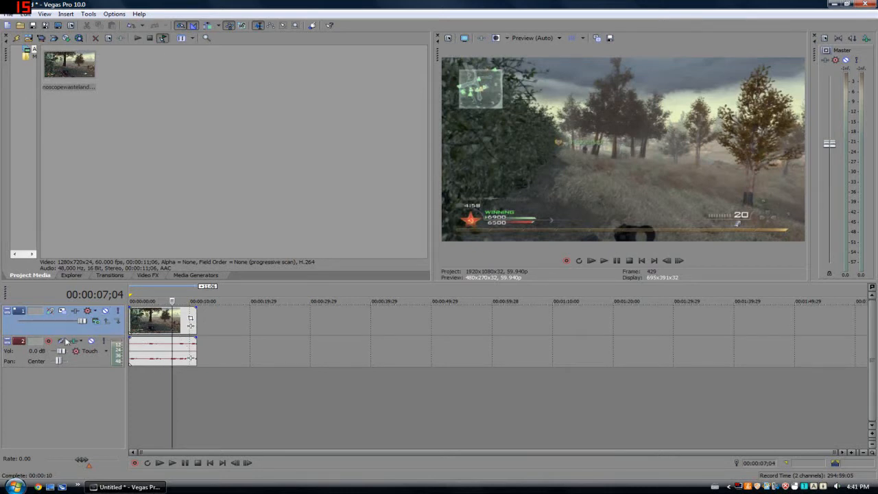
Step: Insert a new empty video track above the clip and show the Color Gradient generator presets
right_click(62, 340)
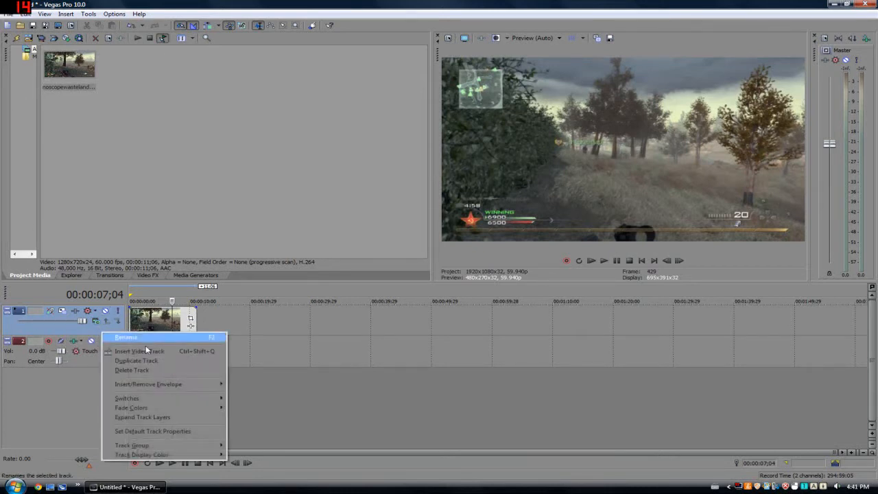
click(137, 351)
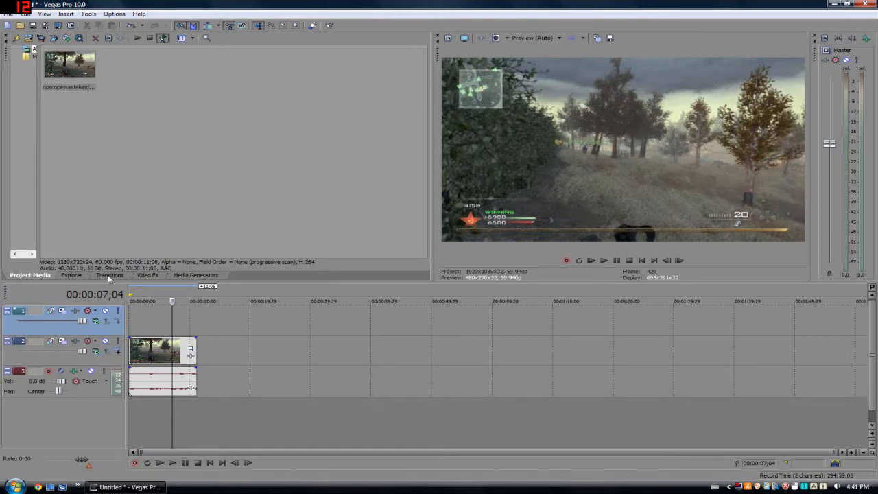
click(195, 275)
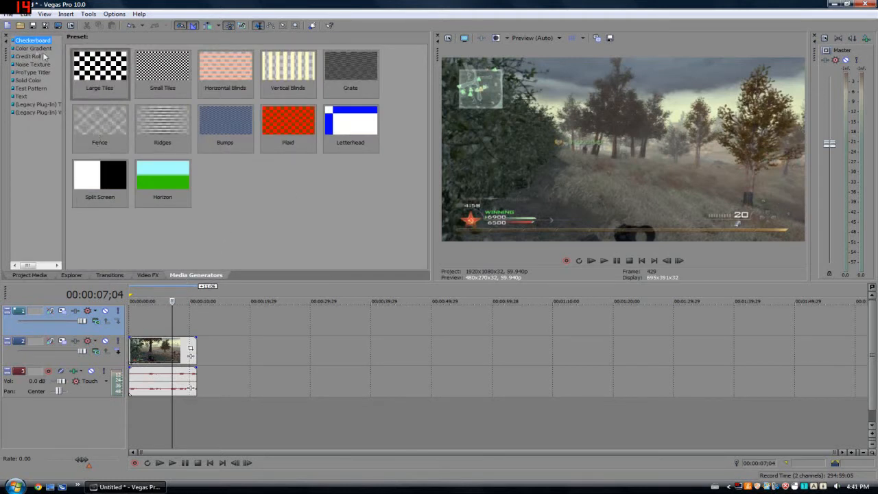
click(30, 48)
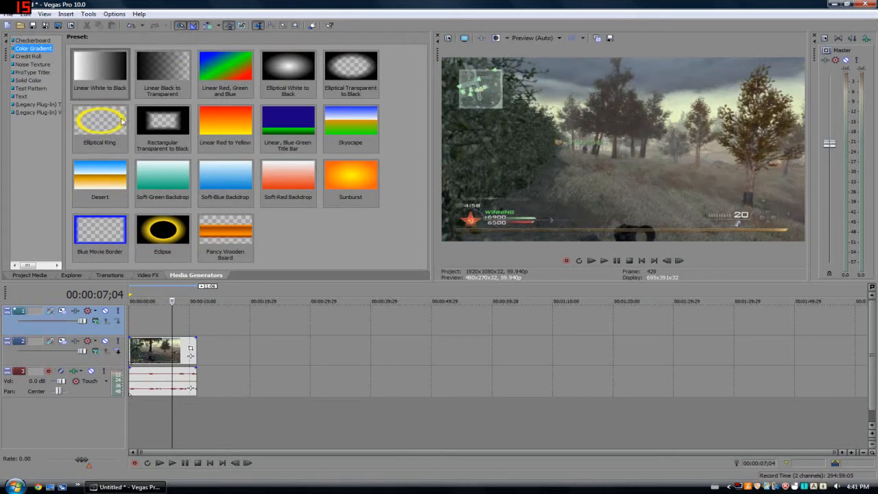
mouse_move(96, 122)
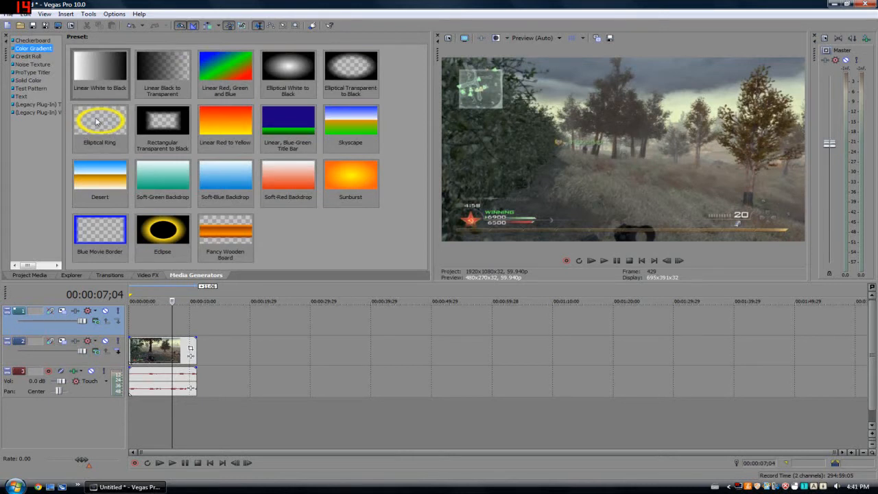
mouse_move(90, 131)
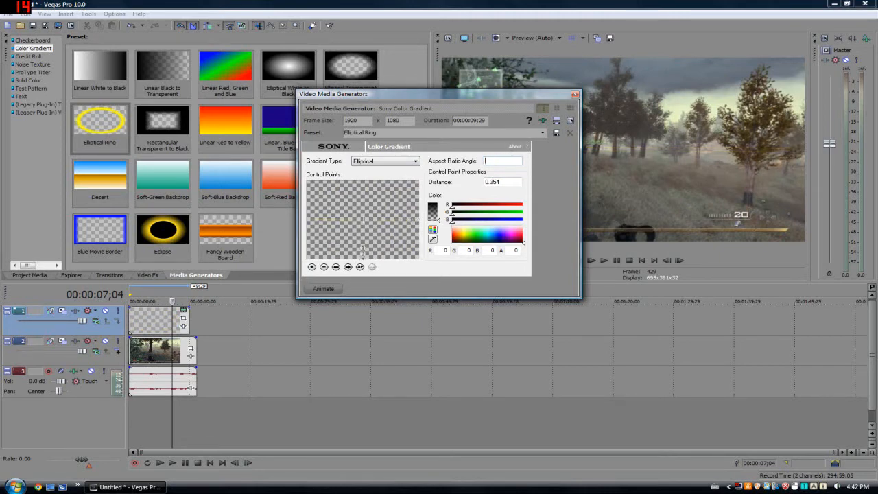
Step: Set the Elliptical Ring gradient's Aspect Ratio Angle to 45.0, then 60.0
text(45.0)
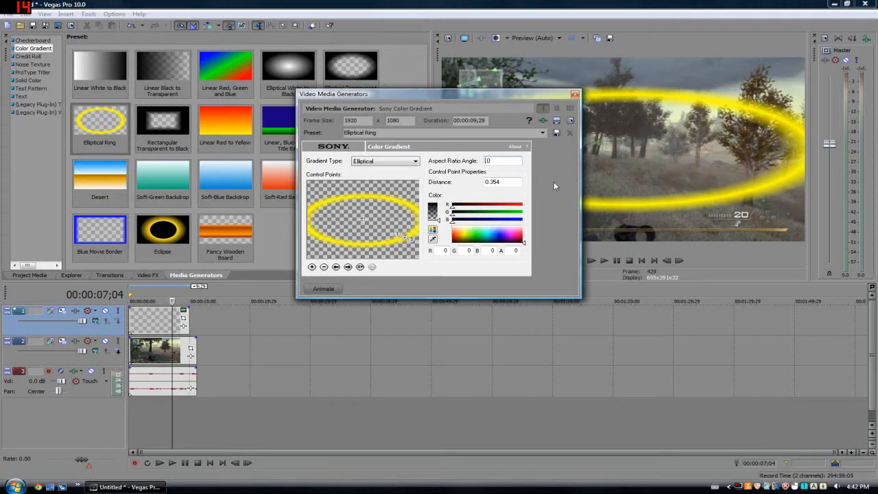
text(60.0)
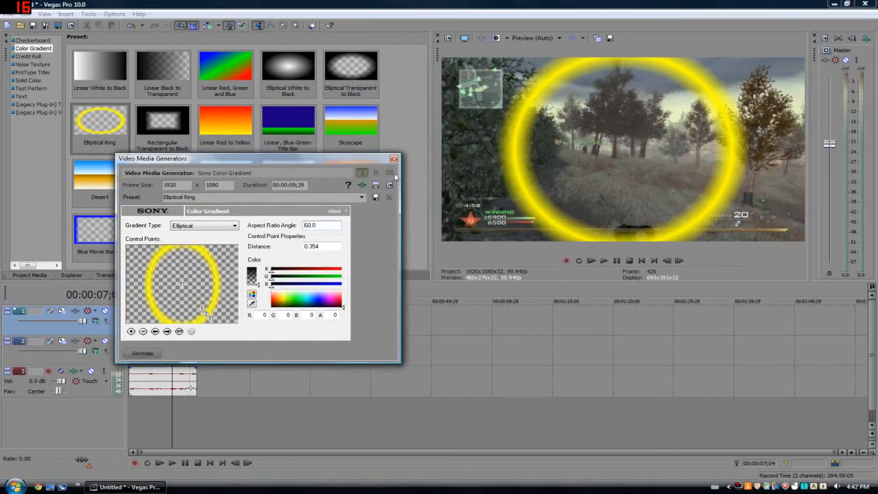
mouse_move(333, 244)
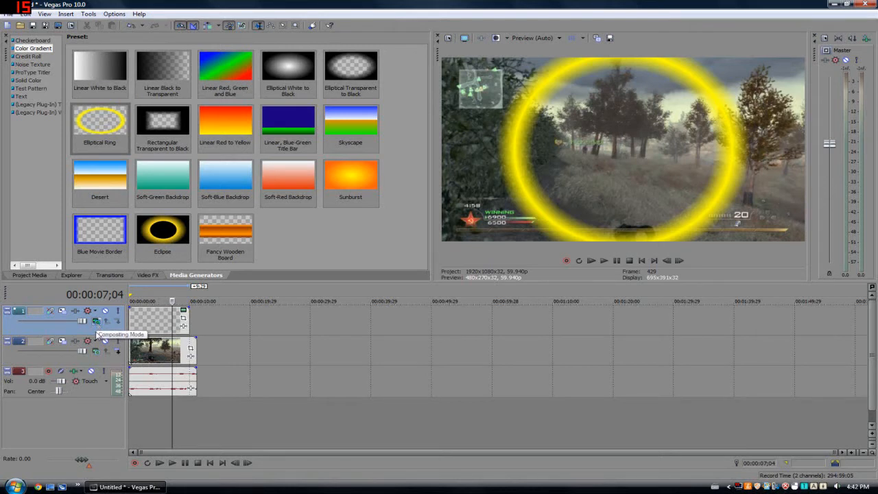
Step: Set the ring track's compositing mode to Sony Height Map via the Plug-In Chooser
click(82, 311)
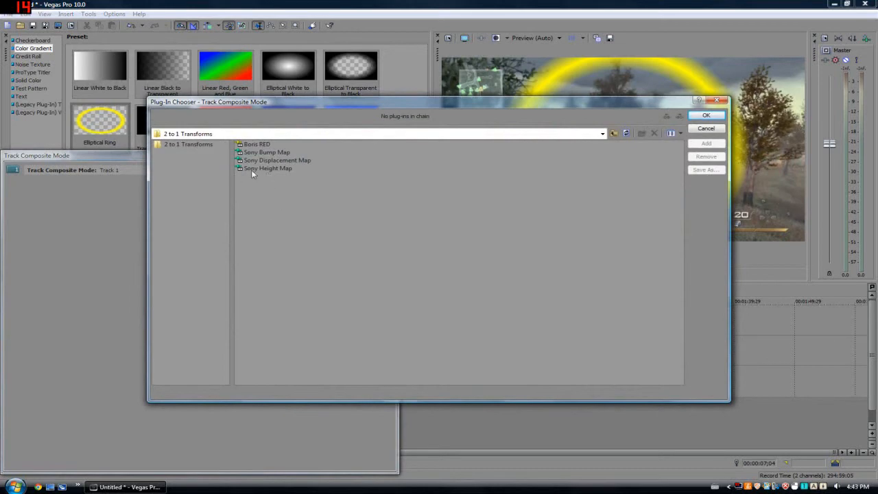
click(269, 168)
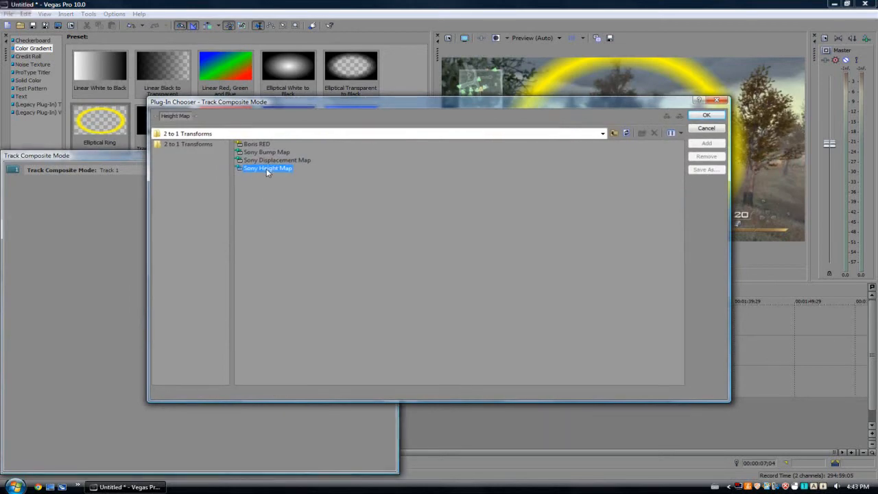
click(707, 115)
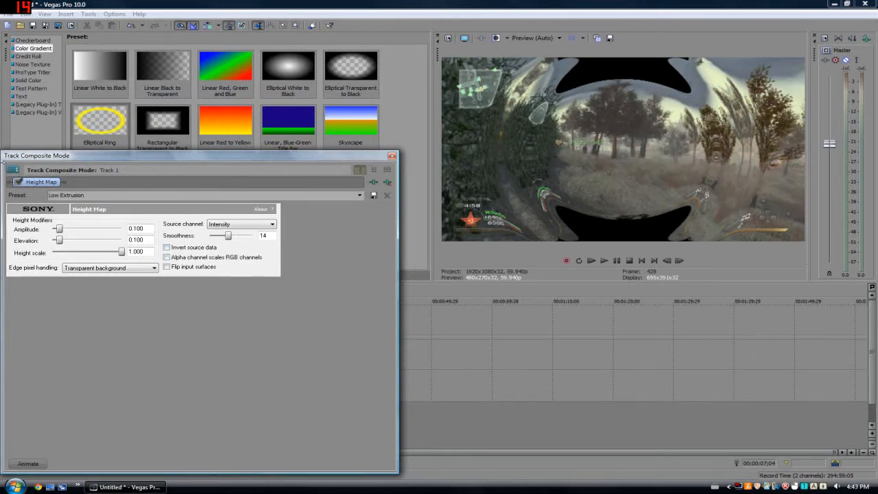
Step: Tune Height Map amplitude to about 0.061 and elevation to about 0.273
drag(58, 228, 66, 227)
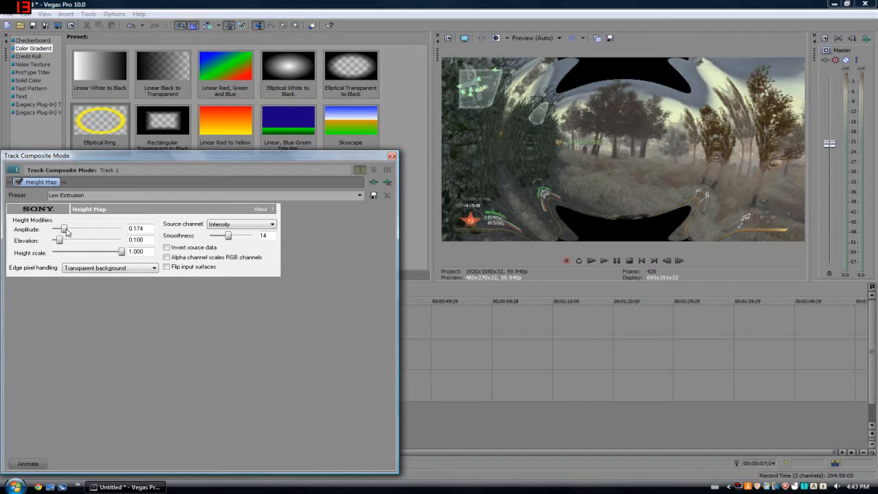
drag(63, 228, 72, 228)
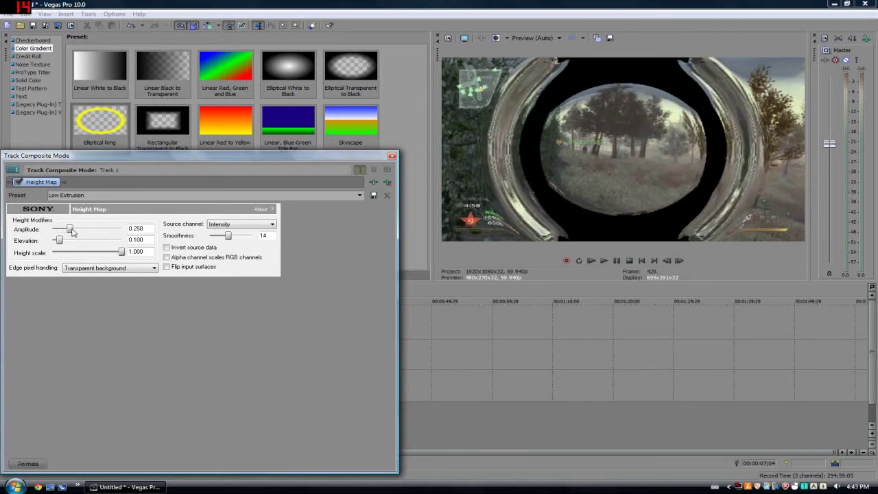
drag(68, 228, 56, 228)
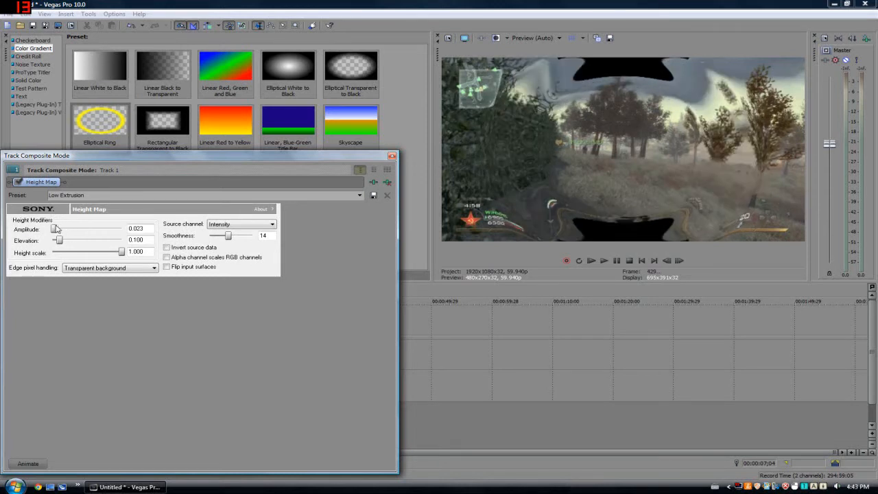
drag(55, 228, 56, 227)
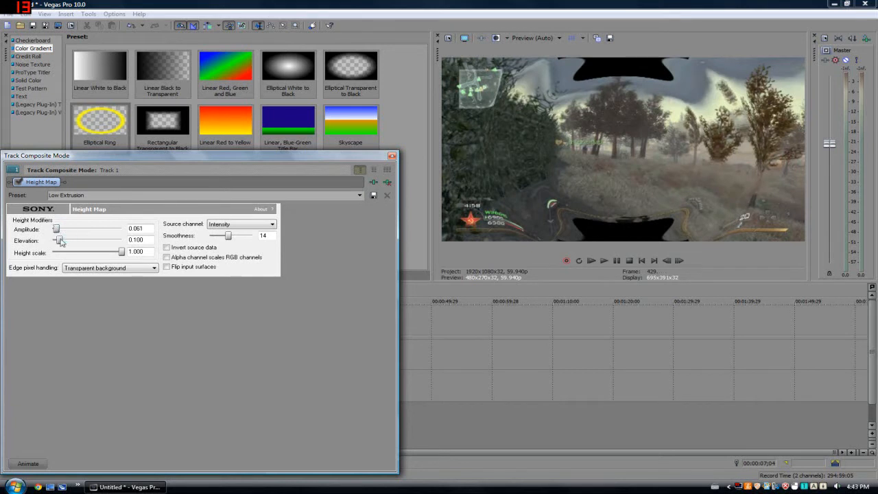
drag(60, 241, 74, 242)
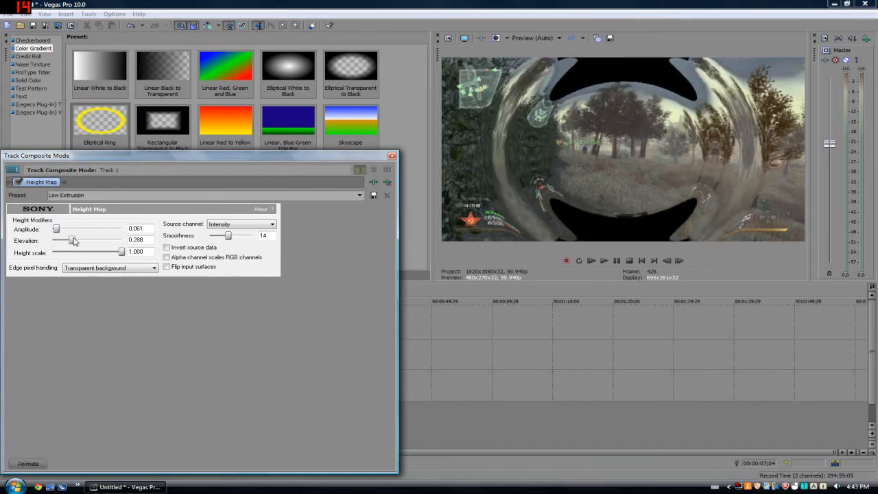
drag(74, 240, 71, 240)
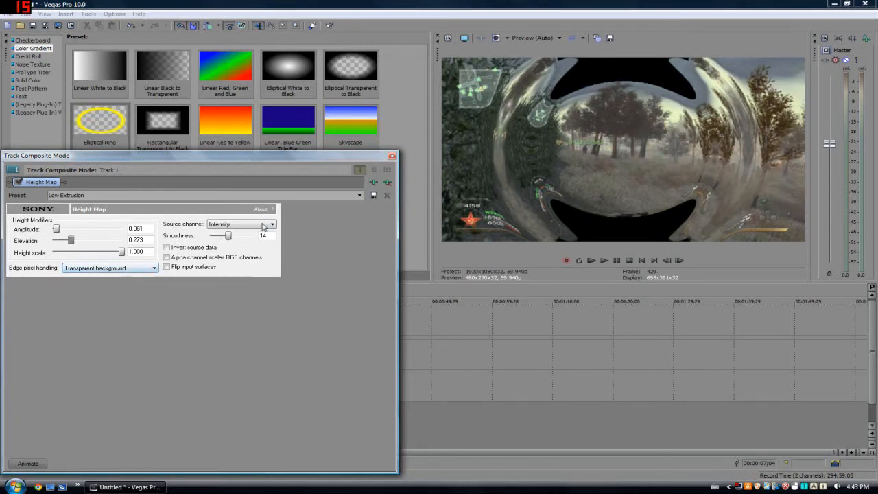
Step: Lower the Height Map smoothness to about 16 for a stronger lens warp
drag(228, 236, 241, 236)
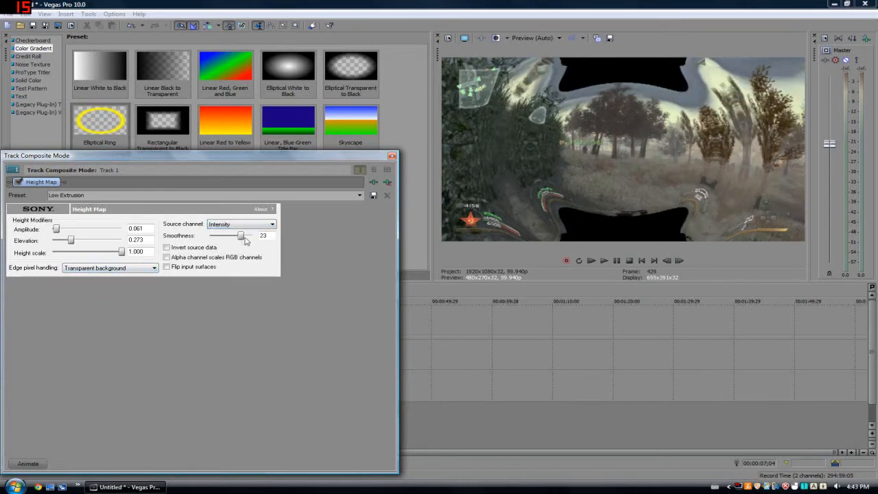
drag(245, 236, 208, 236)
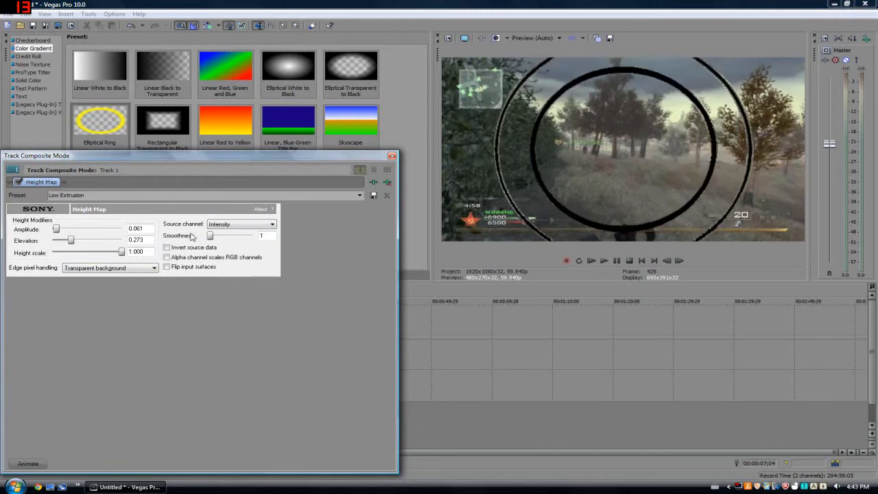
drag(210, 236, 247, 236)
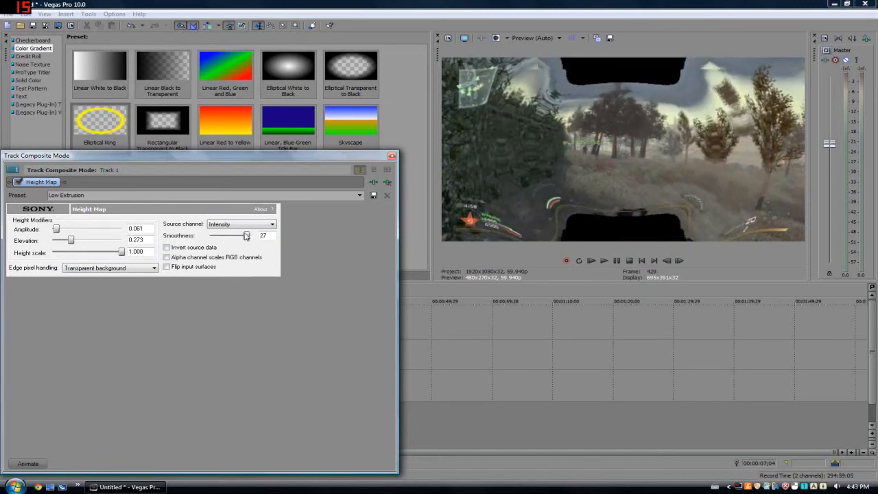
drag(246, 236, 232, 236)
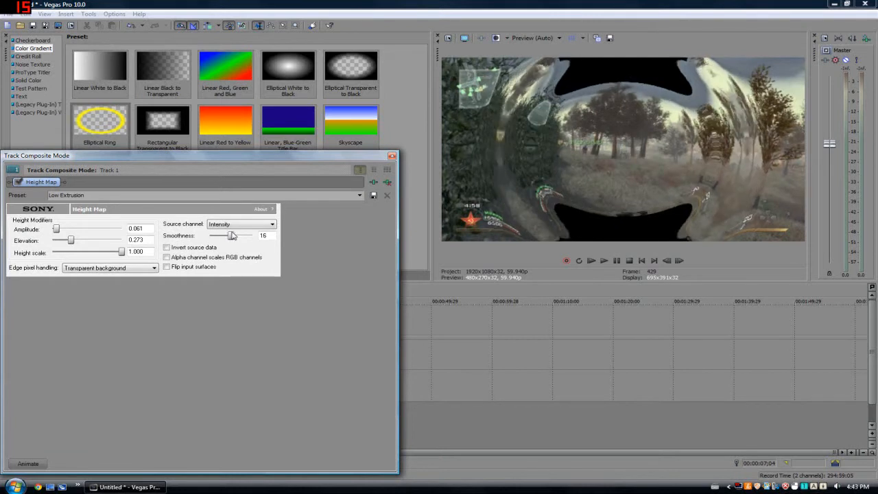
click(166, 247)
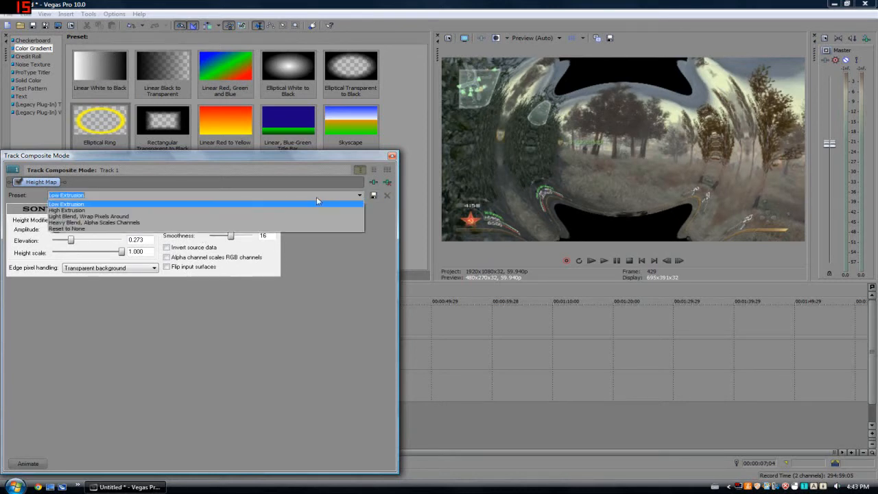
Step: Try the Heavy Blend preset, then reset the Height Map settings to None
click(66, 210)
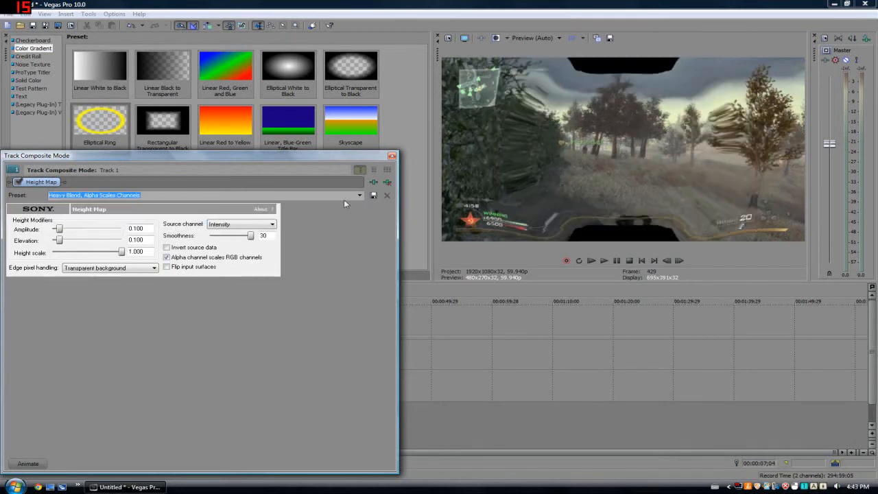
click(360, 194)
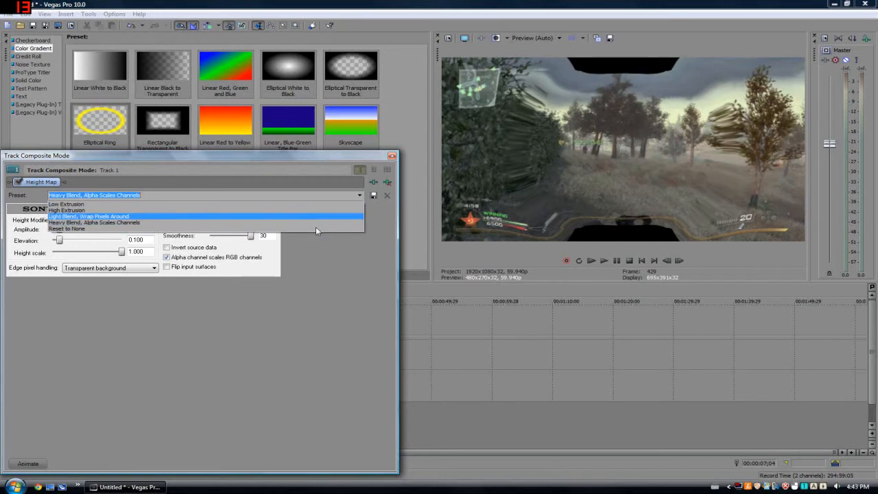
click(71, 227)
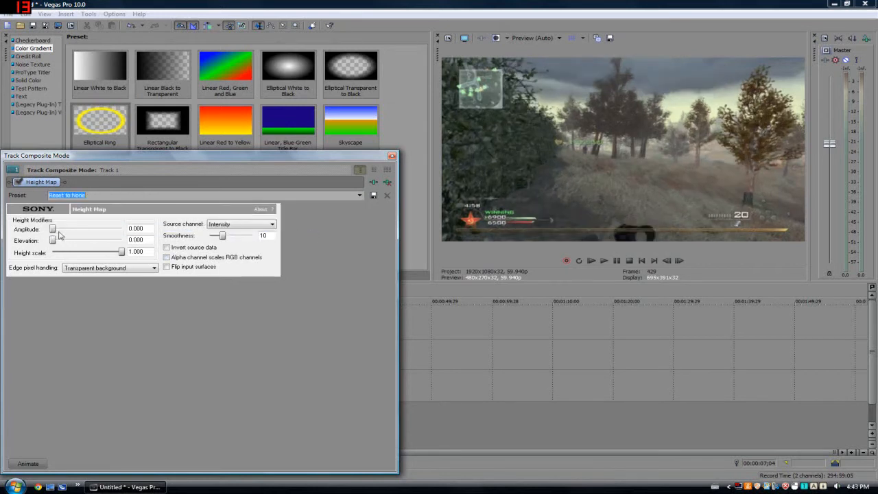
Step: Set amplitude 0.129 and elevation 0.063 with wrapped edge pixels, then close the settings
drag(54, 229, 63, 229)
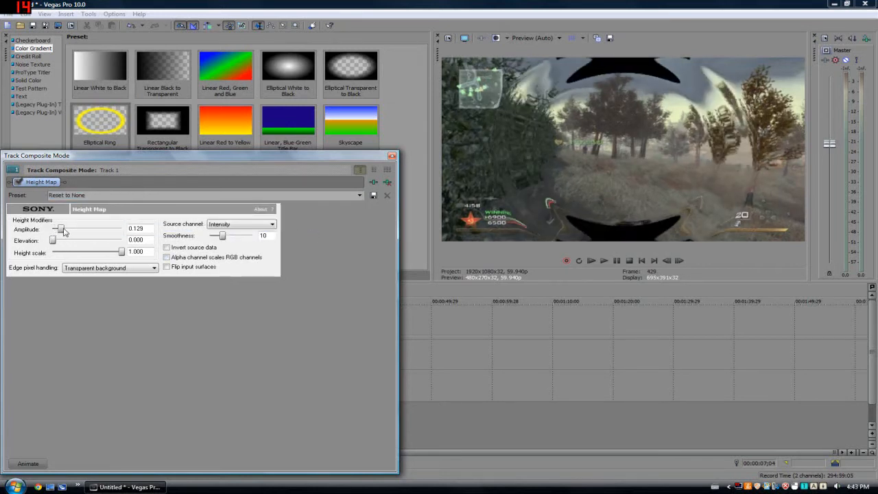
drag(52, 240, 61, 241)
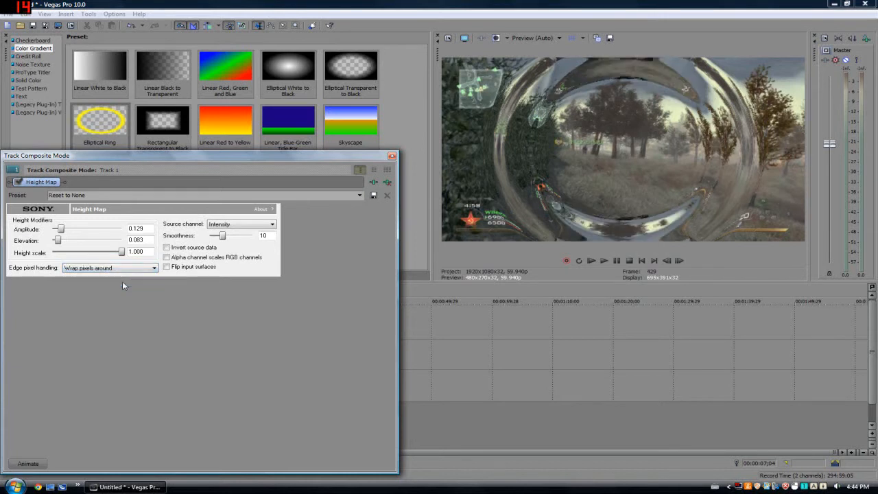
mouse_move(24, 273)
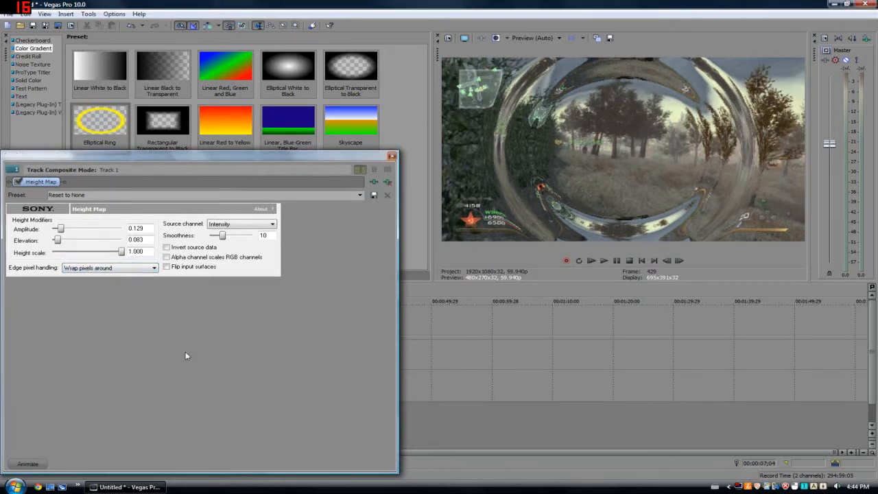
click(387, 195)
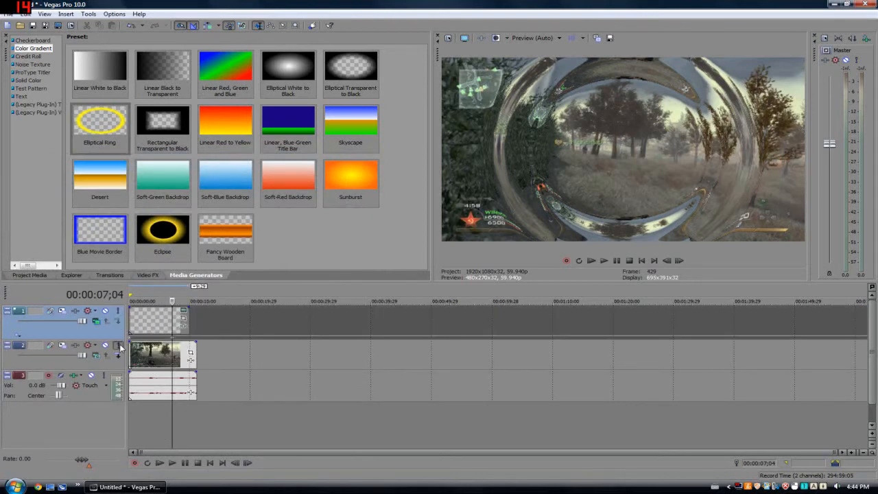
Step: Advance the preview through the game clip to 00:00:08;09
click(680, 261)
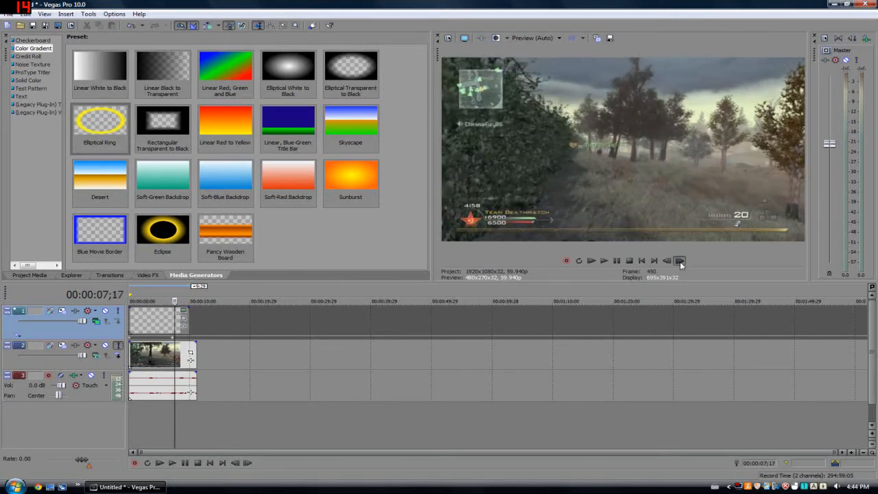
click(680, 261)
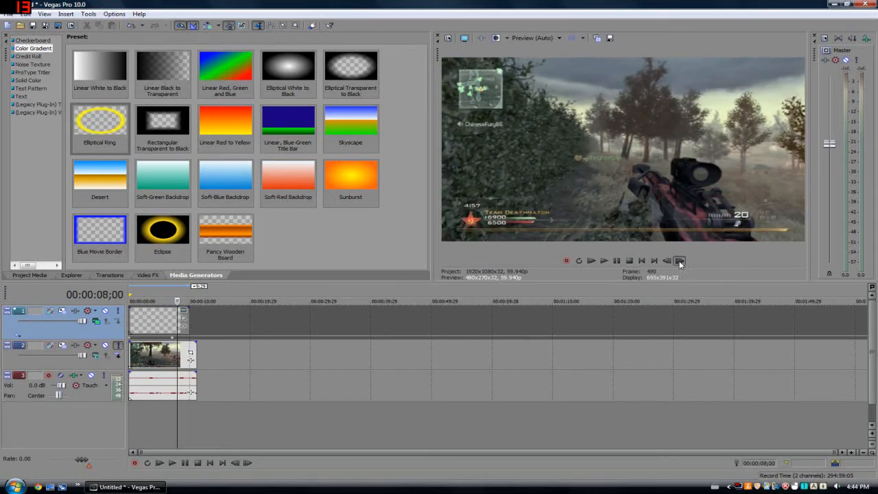
click(679, 261)
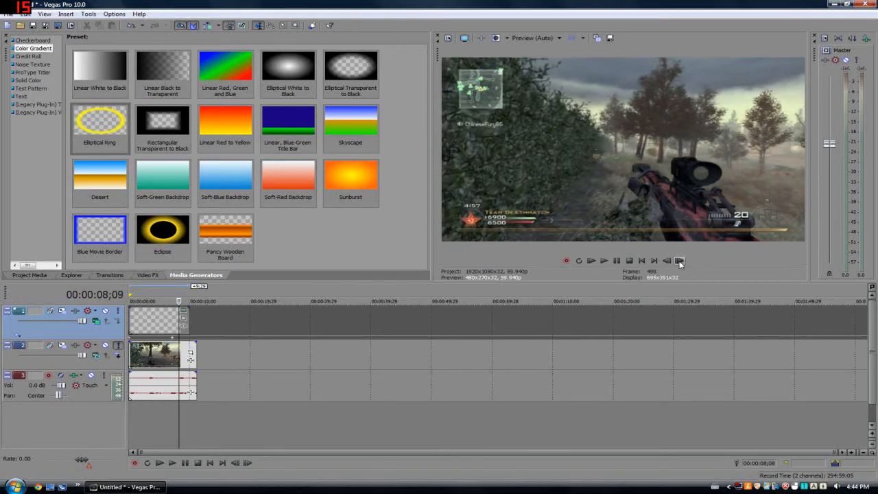
click(681, 260)
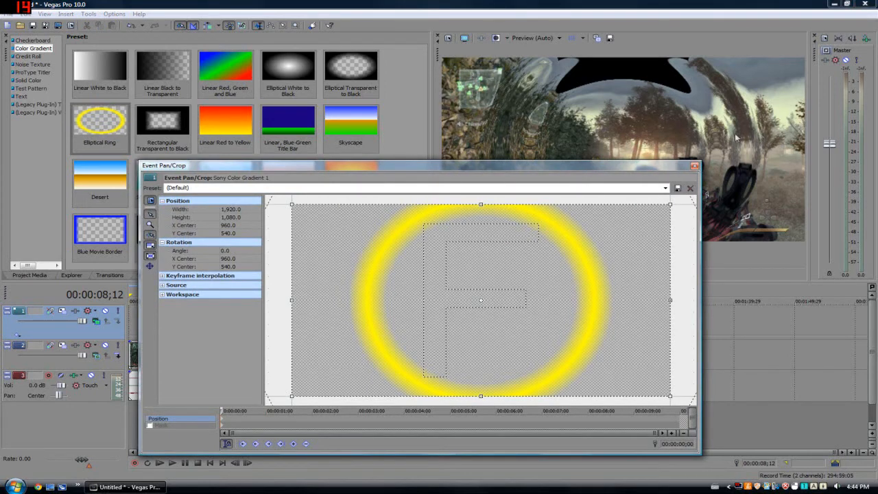
Step: Keyframe the ring's pan/crop from a very wide frame to 720x405 so it grows, then close
click(692, 188)
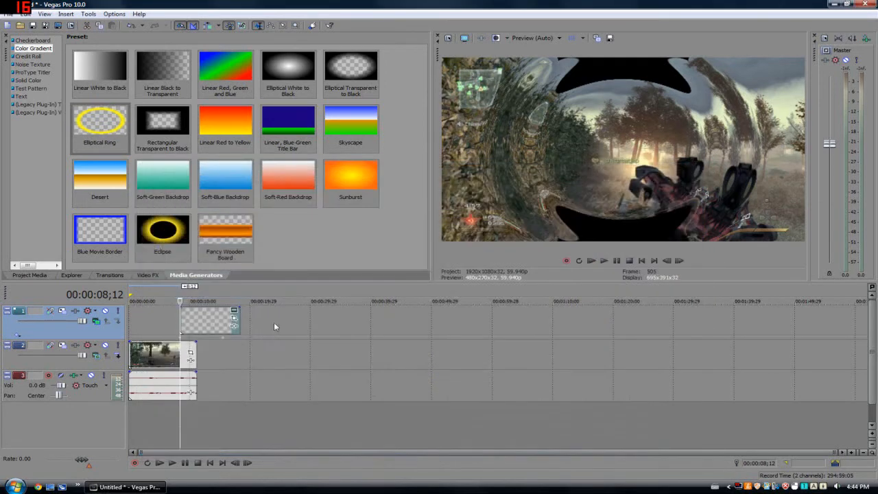
mouse_move(239, 320)
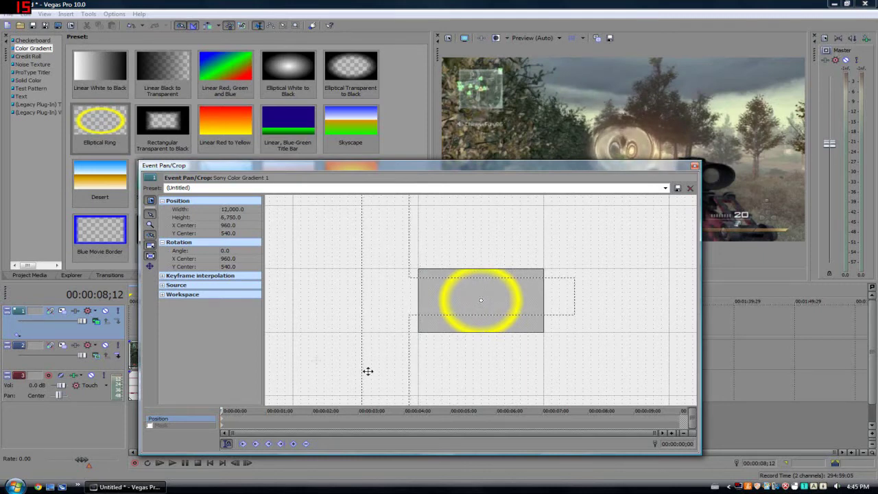
mouse_move(296, 312)
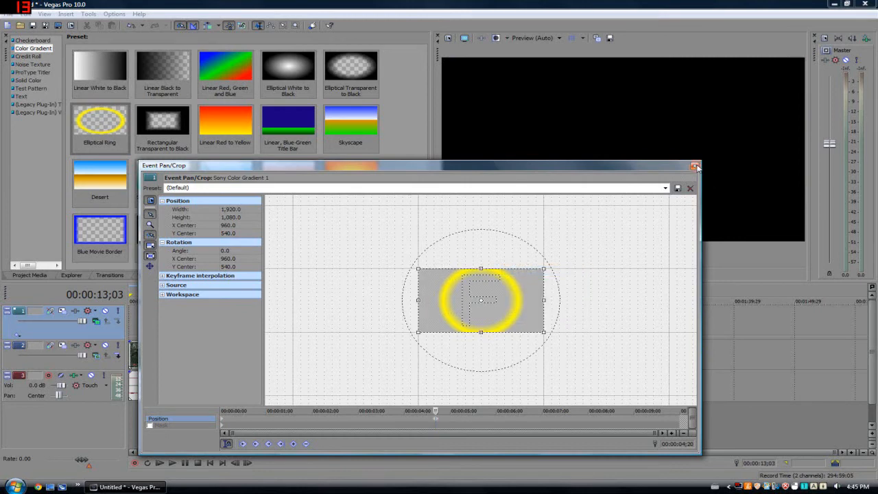
mouse_move(535, 264)
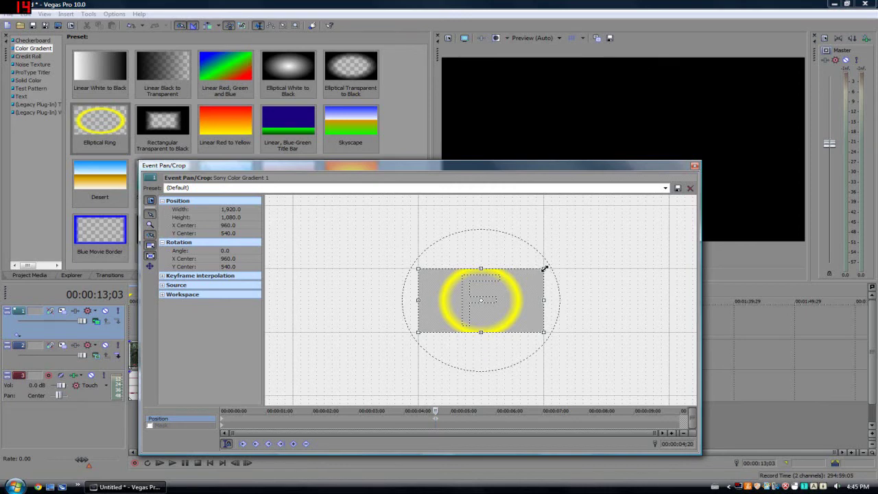
drag(543, 268, 513, 288)
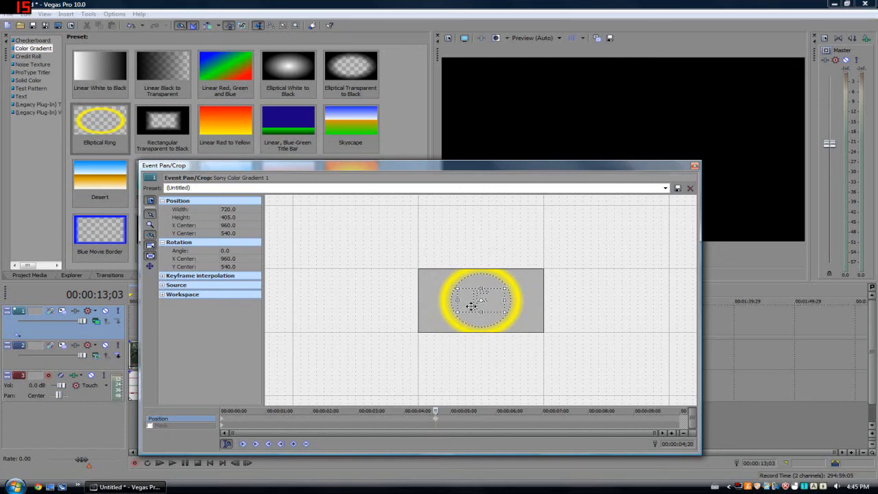
mouse_move(661, 133)
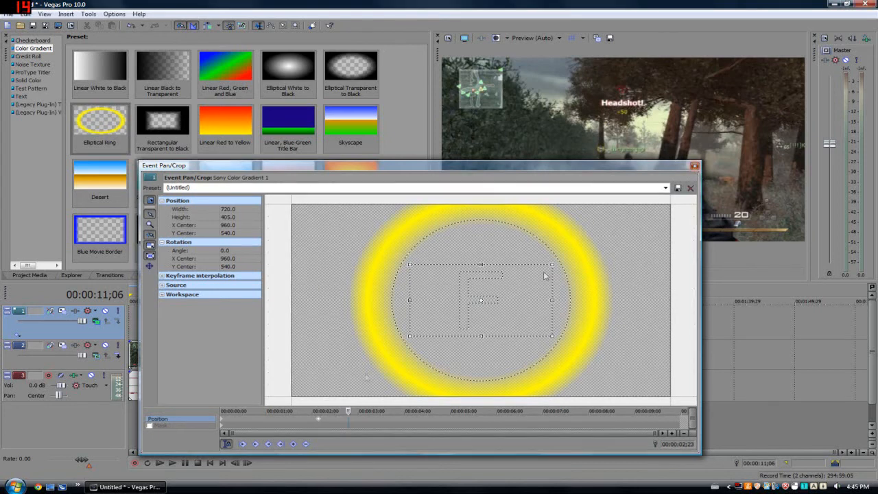
click(692, 187)
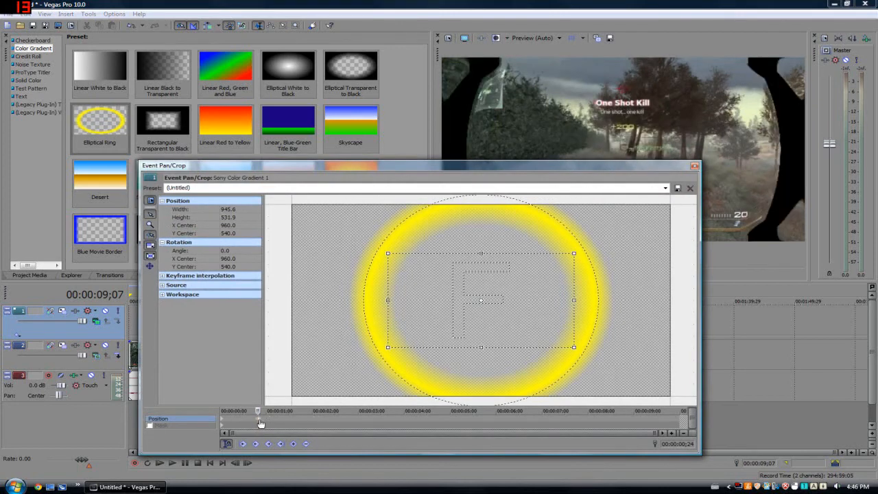
click(690, 187)
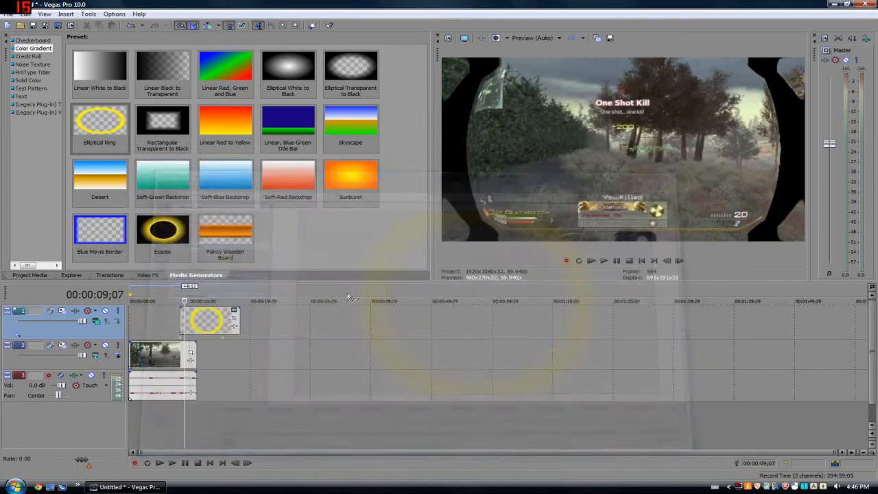